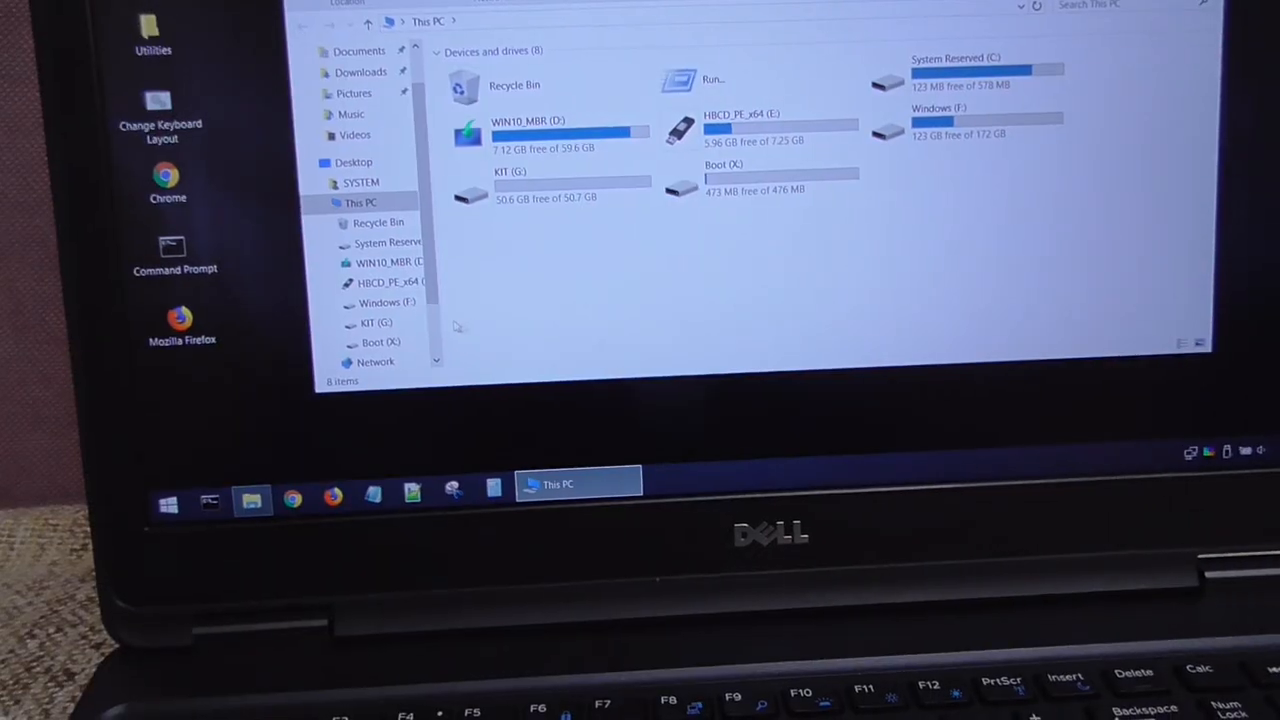
Launch Vhd2disk.exe from the HBCD_PE_x64 (E:) drive
{"action": "double_click", "coordinate": [740, 120]}
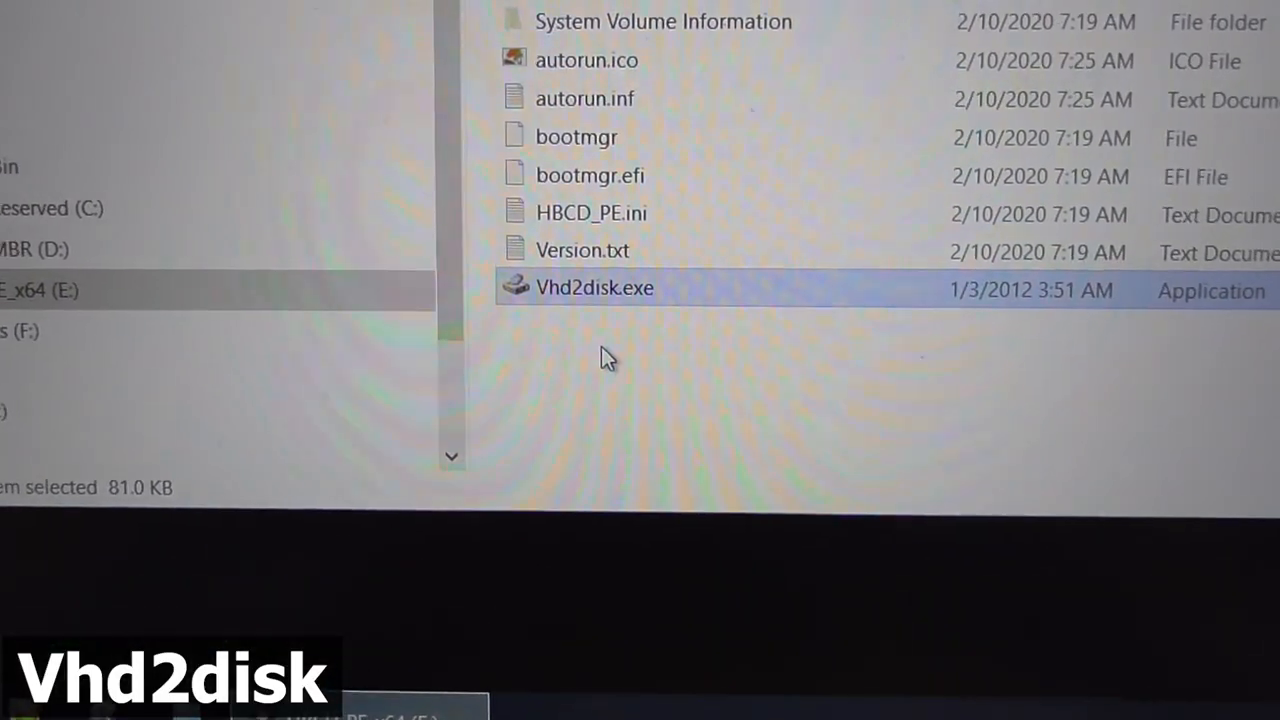
{"action": "double_click", "coordinate": [594, 288]}
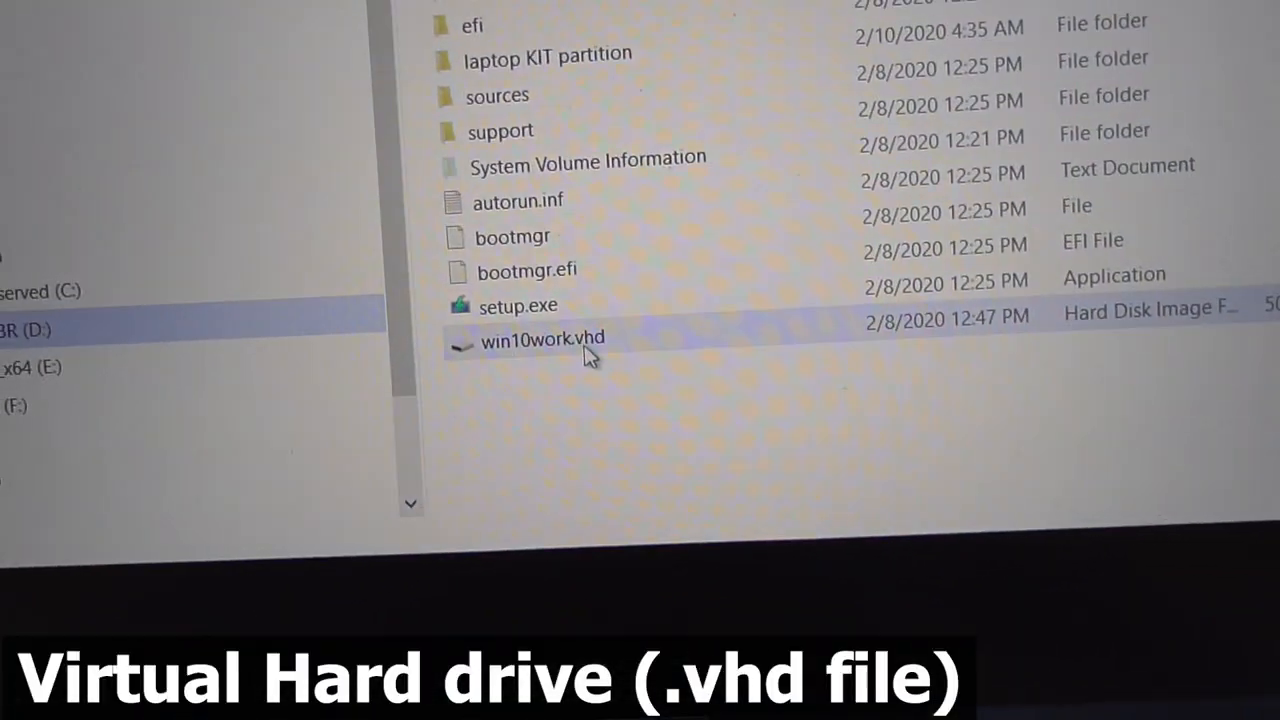
Load D:\win10work.vhd and include both its NTFS volumes, bootable and non-boot
{"action": "left_click", "coordinate": [541, 338]}
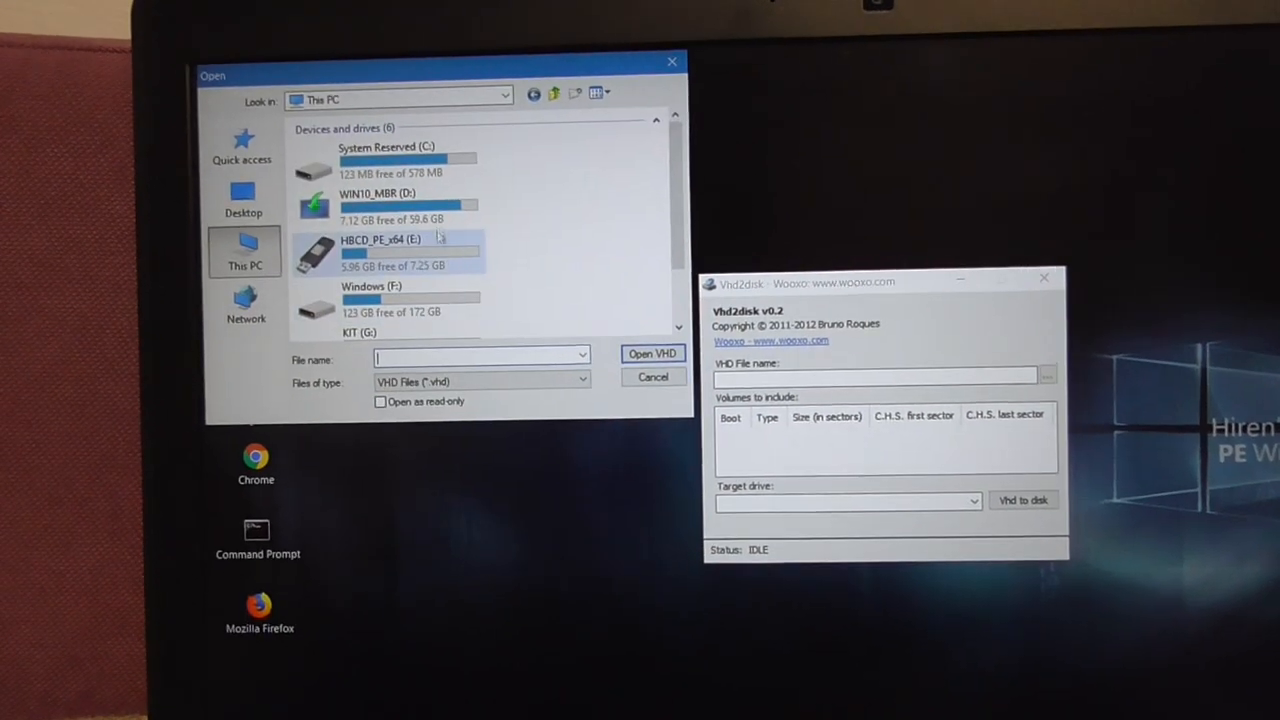
{"action": "double_click", "coordinate": [380, 205]}
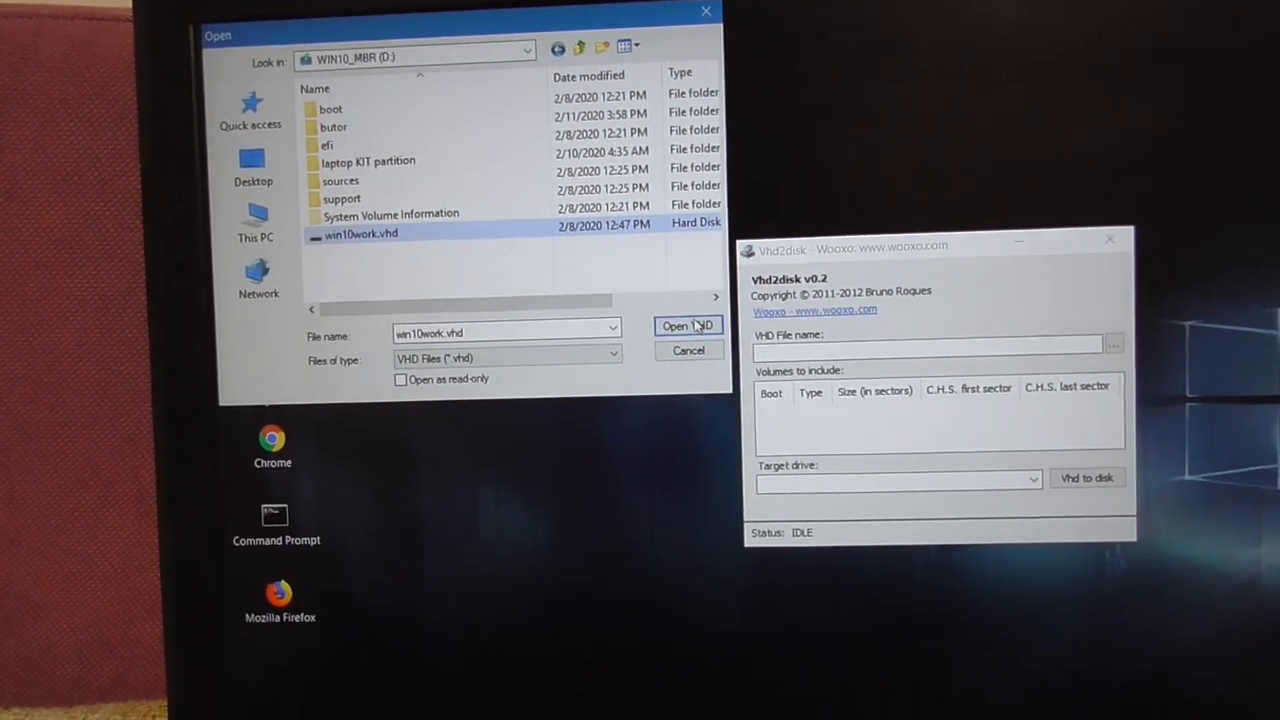
{"action": "left_click", "coordinate": [687, 326]}
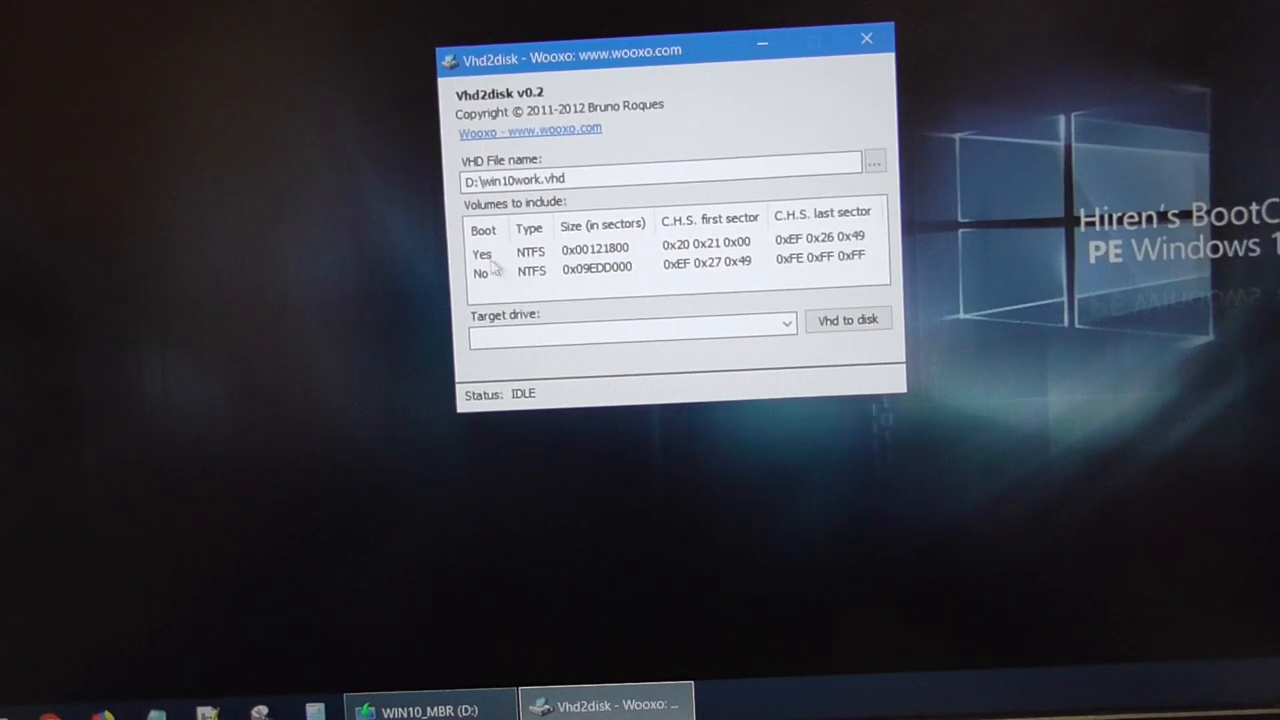
{"action": "left_click", "coordinate": [482, 254]}
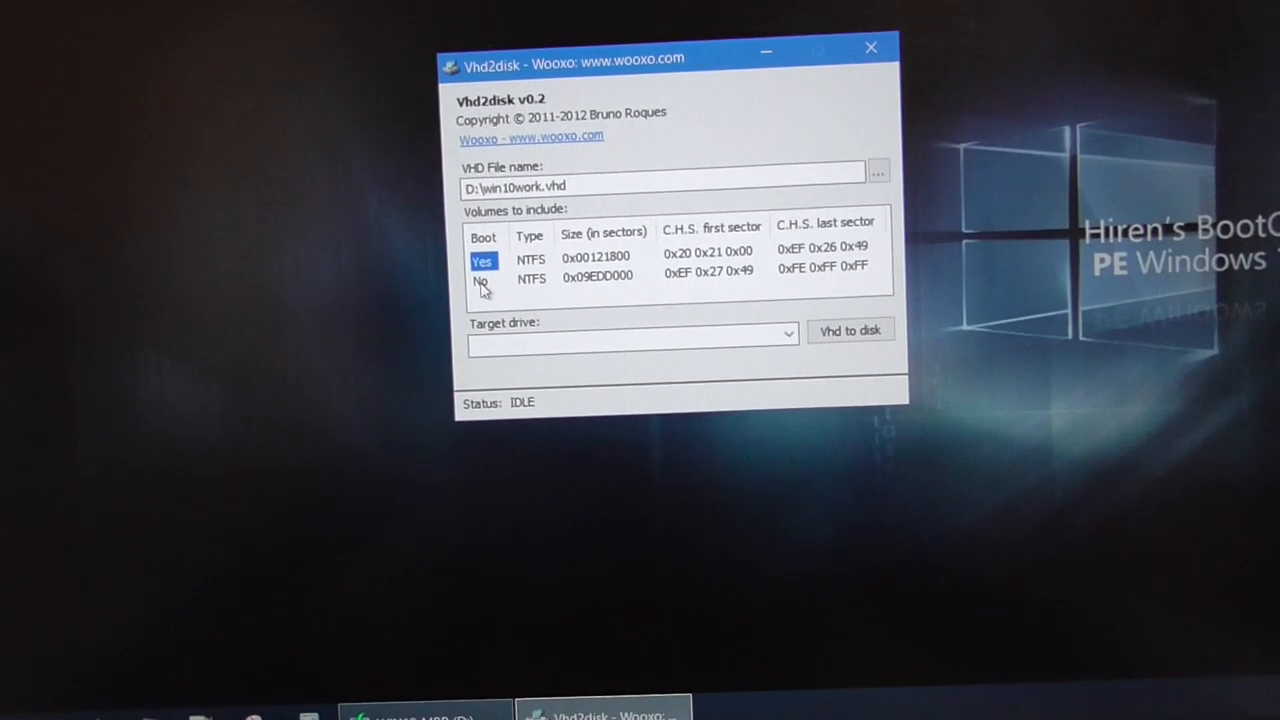
{"action": "left_click", "coordinate": [481, 280]}
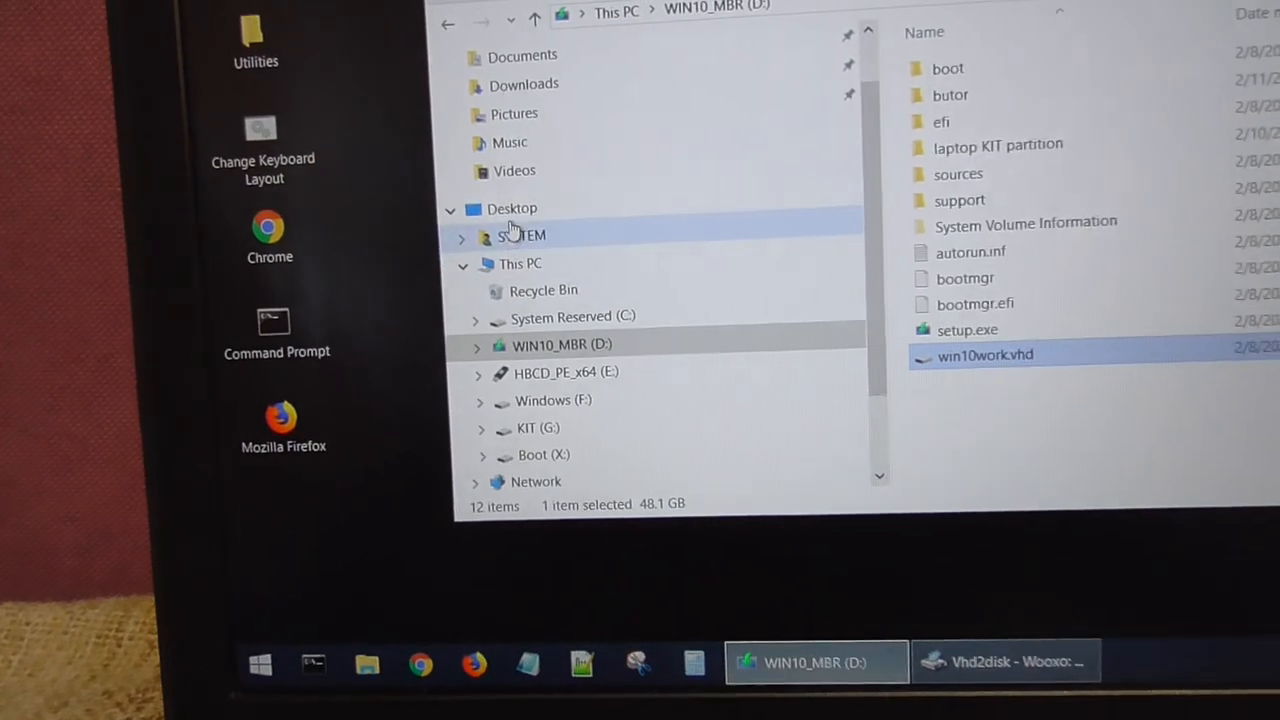
Open Computer Management from This PC to view the Disk 0 partition layout
{"action": "right_click", "coordinate": [519, 263]}
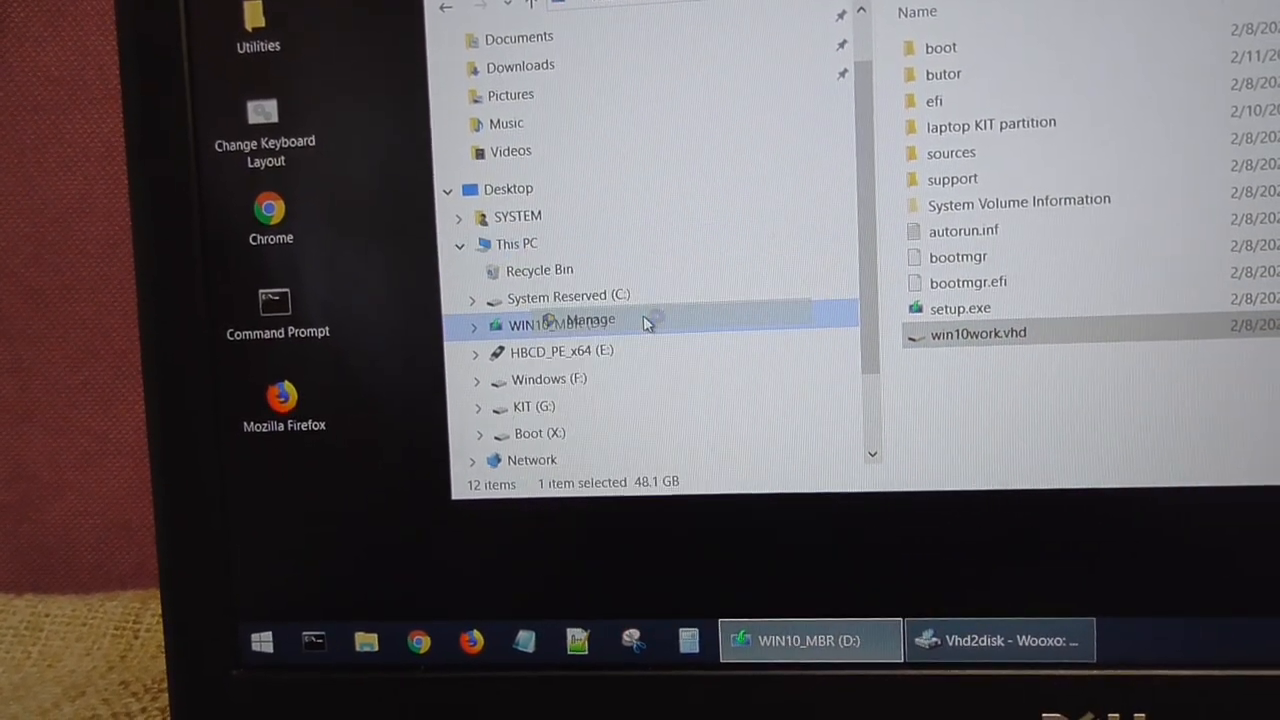
{"action": "left_click", "coordinate": [590, 320]}
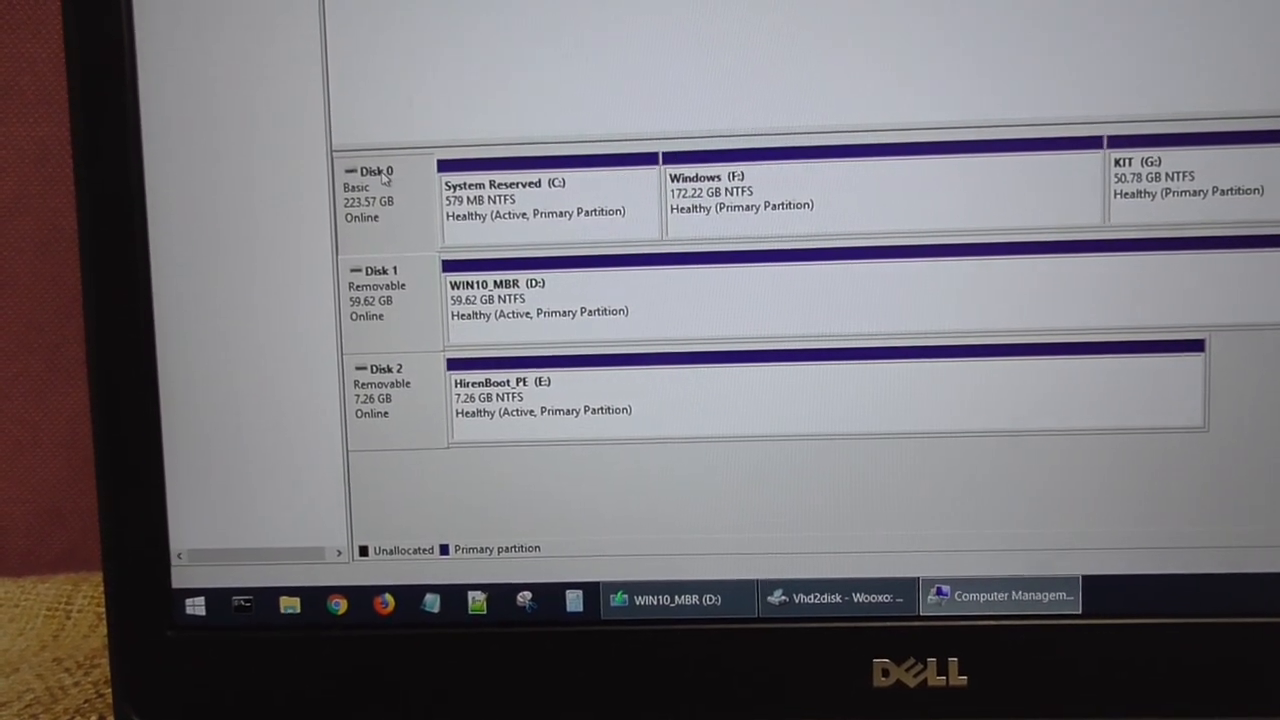
Choose \\.\PhysicalDrive0 as the target drive for writing win10work.vhd
{"action": "left_click", "coordinate": [835, 596]}
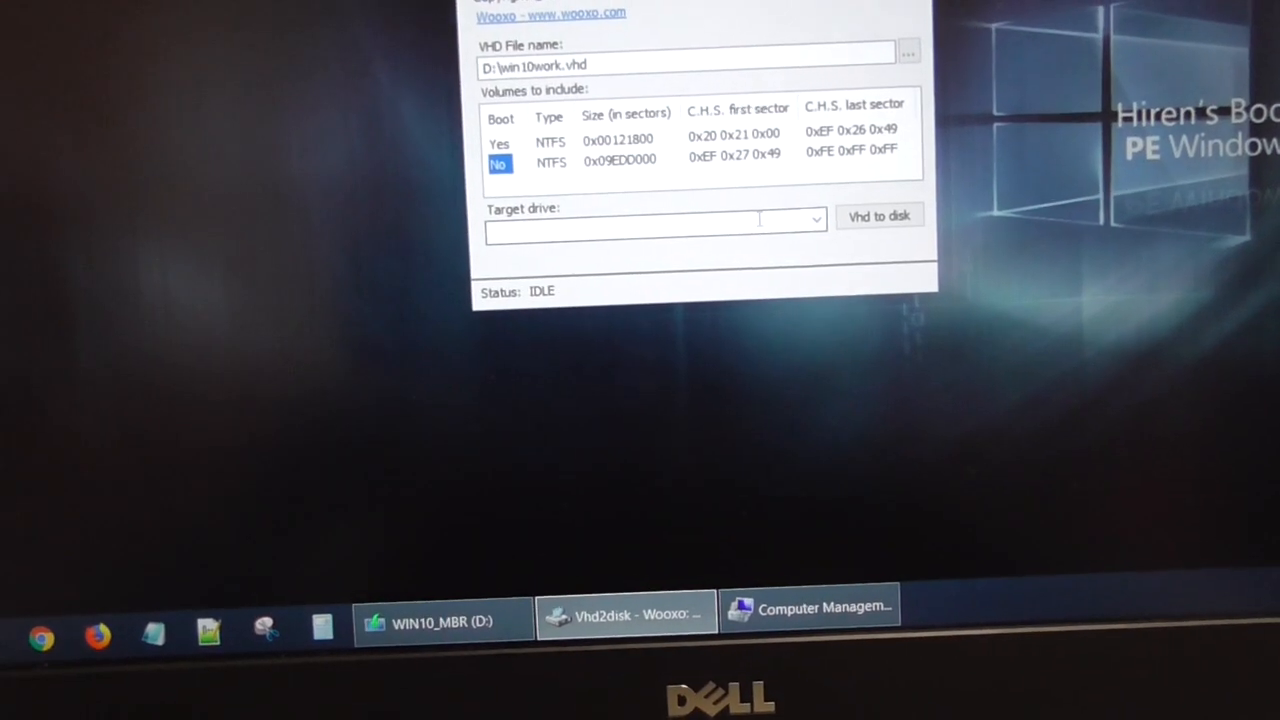
{"action": "left_click", "coordinate": [815, 218]}
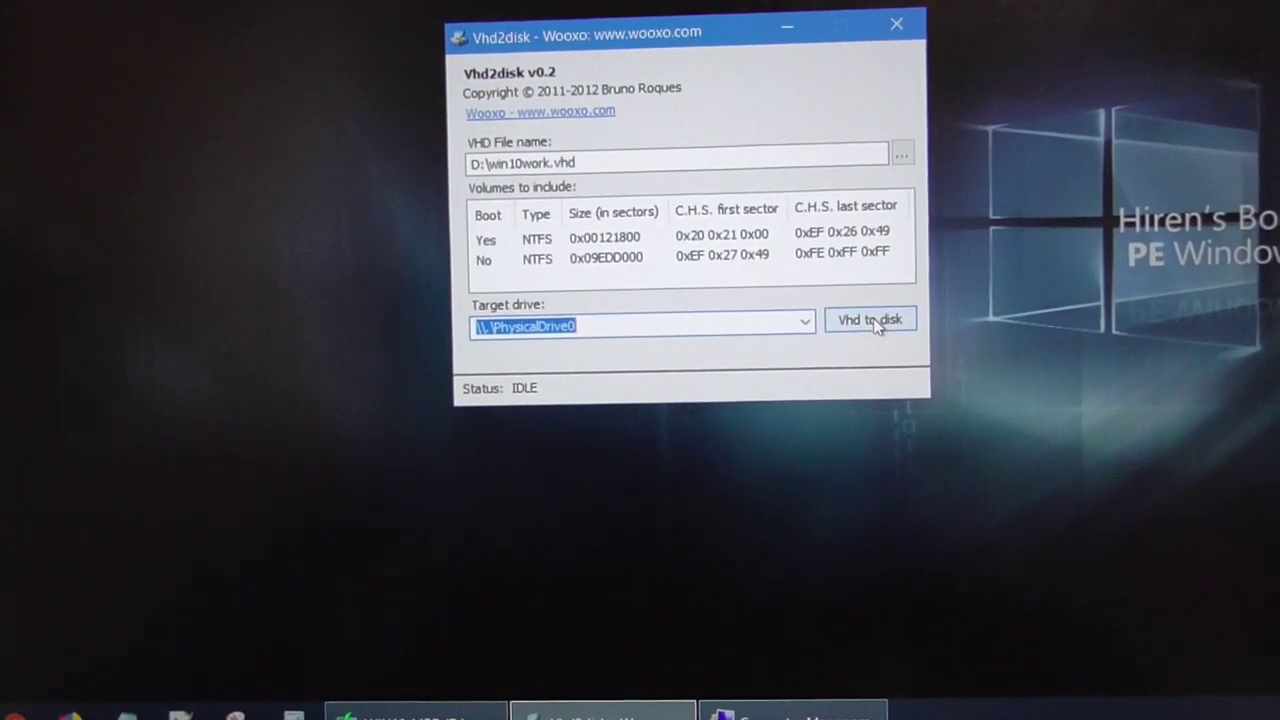
{"action": "left_click", "coordinate": [869, 319]}
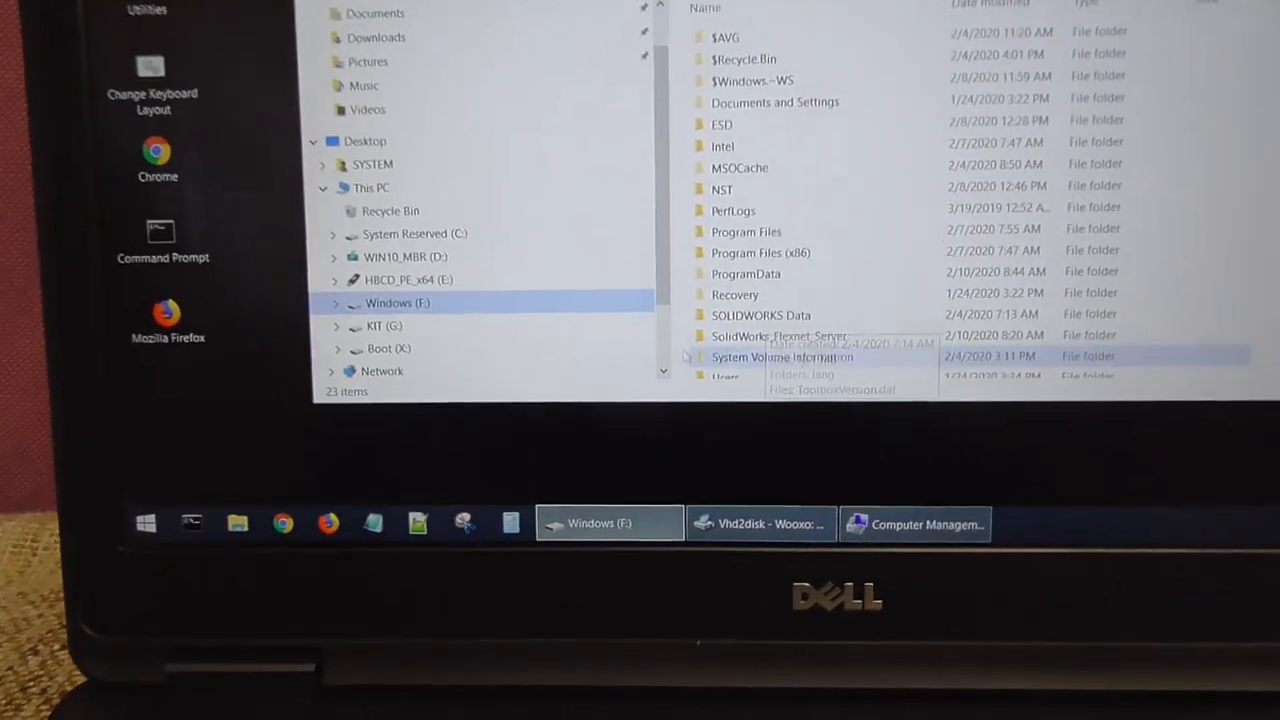
Accept the data-destruction warning for PhysicalDrive0; the write reports a failed dump
{"action": "left_click", "coordinate": [383, 326]}
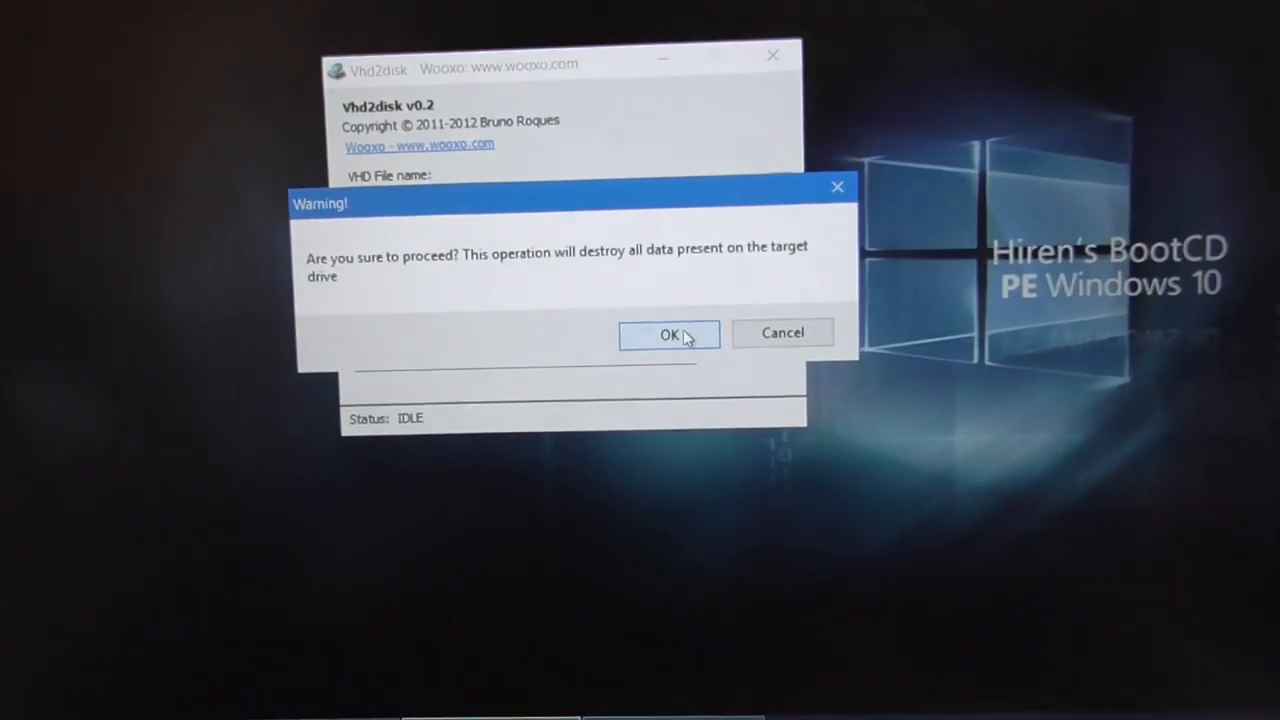
{"action": "left_click", "coordinate": [669, 334]}
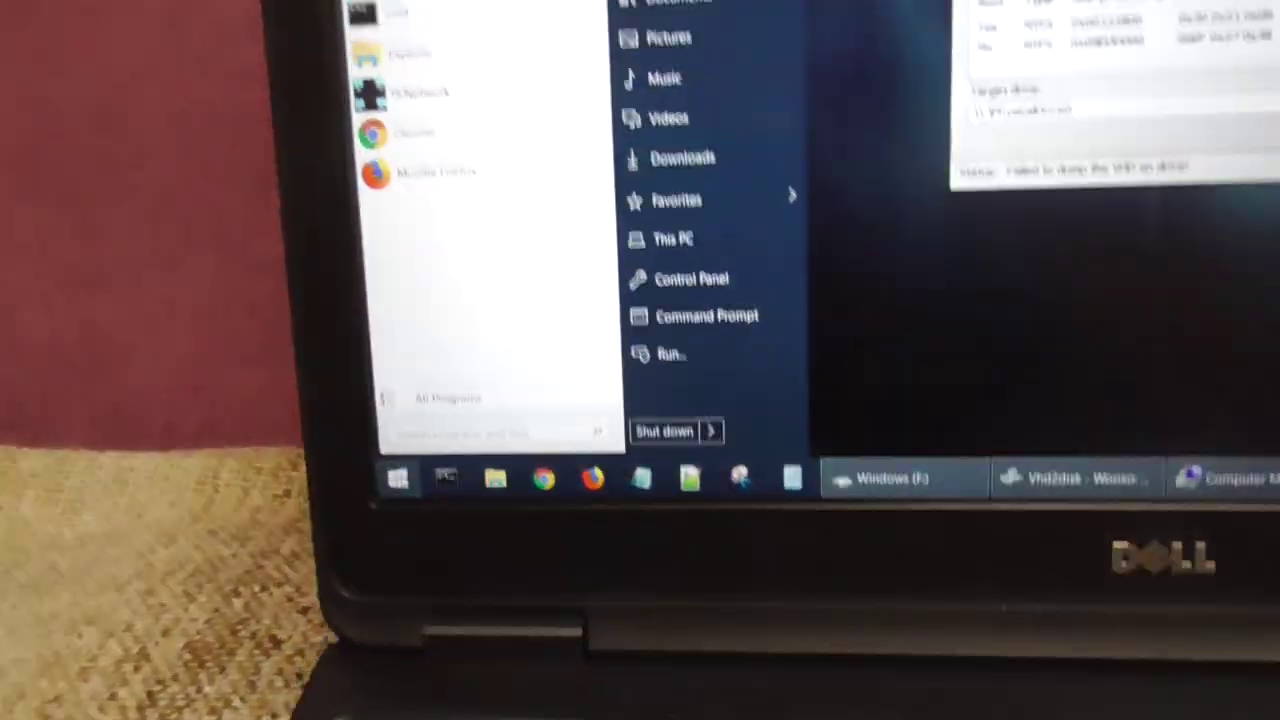
Search Start for cmd and run it as administrator
{"action": "type", "text": "c"}
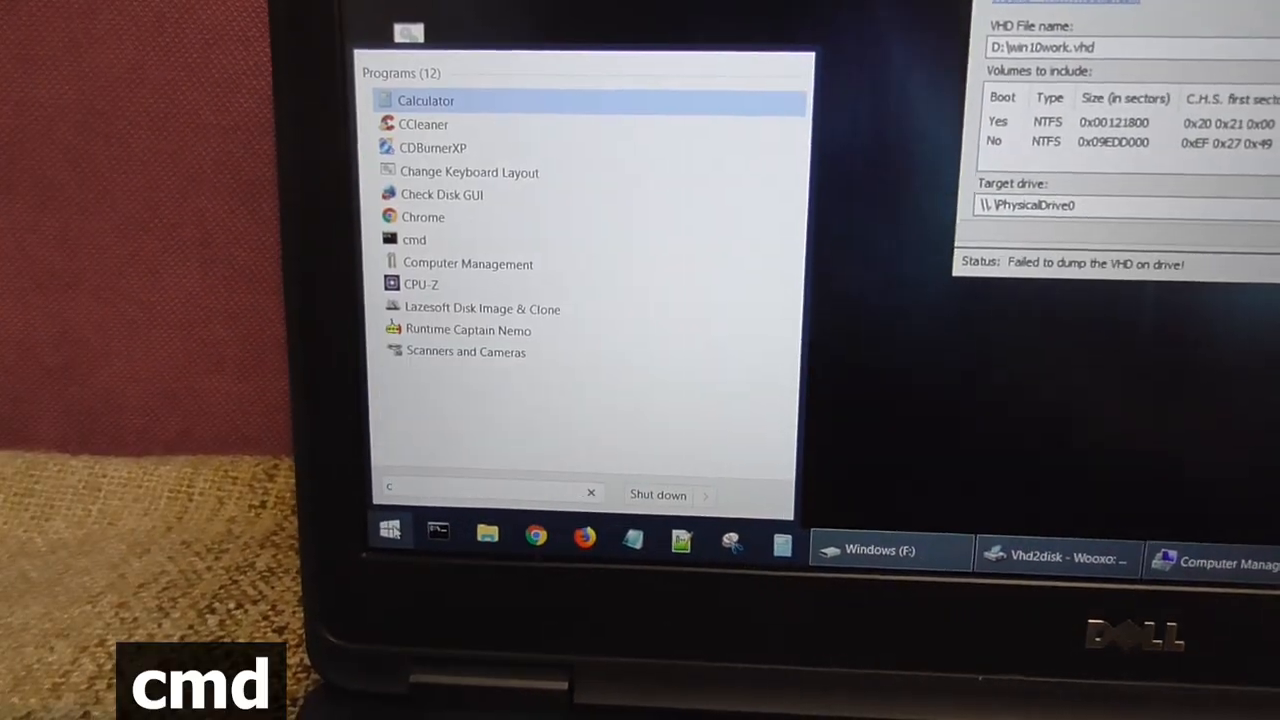
{"action": "type", "text": "md"}
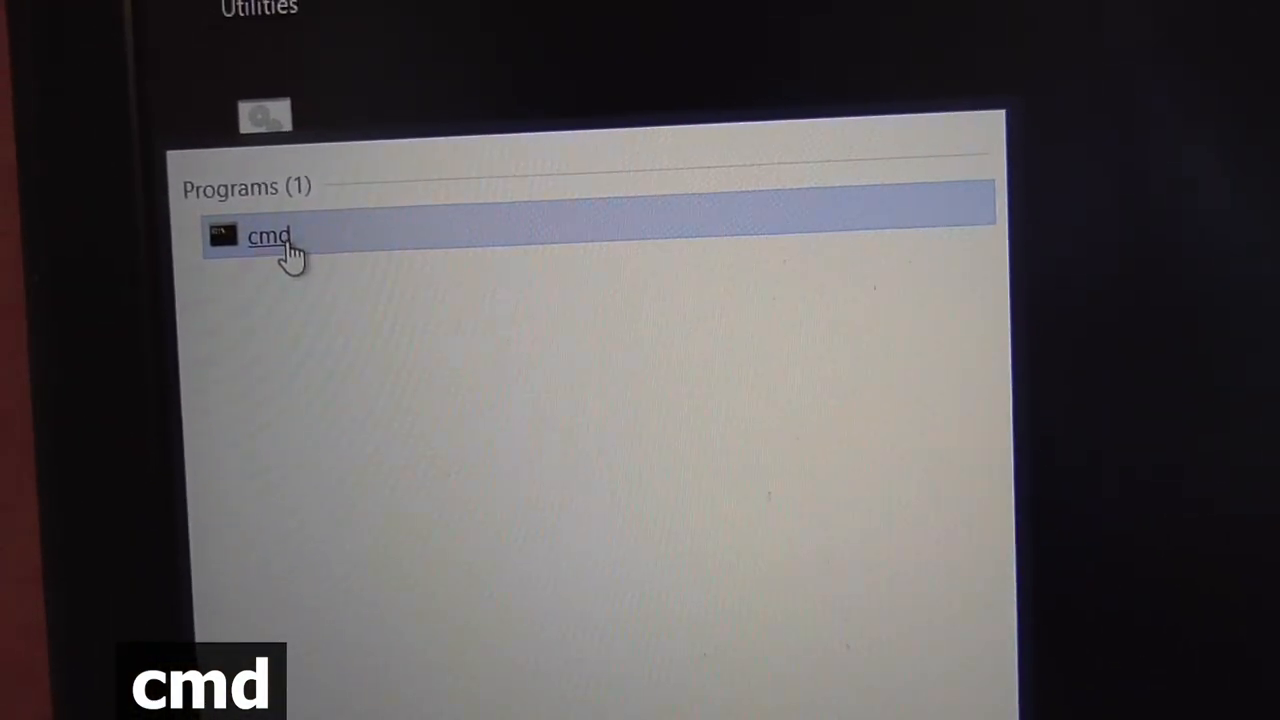
{"action": "right_click", "coordinate": [265, 236]}
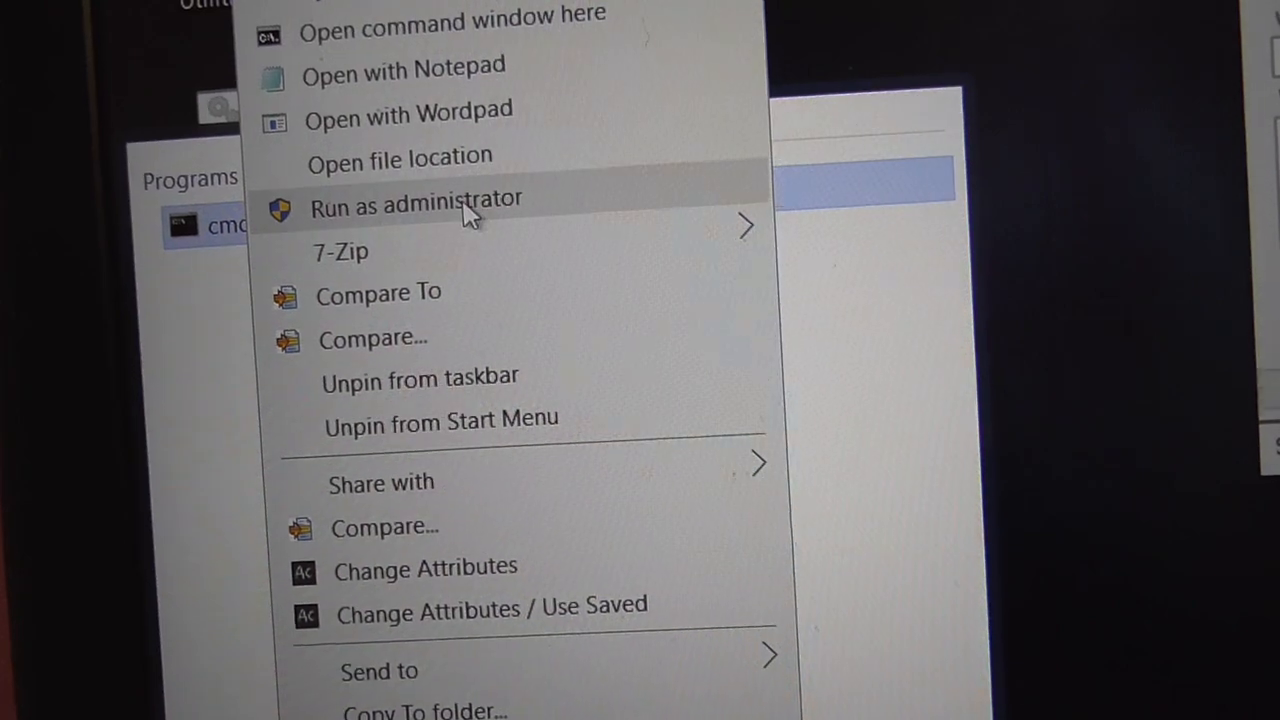
{"action": "left_click", "coordinate": [415, 198]}
{"action": "type", "text": "list d"}
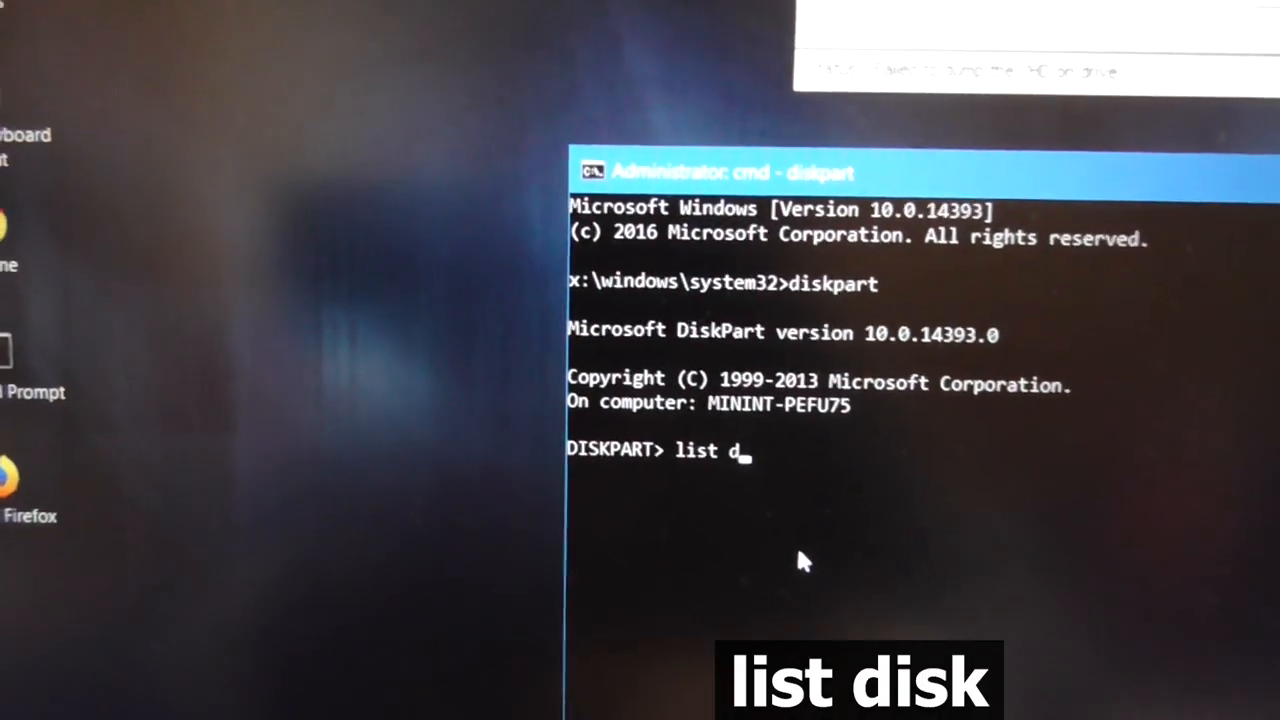
In DiskPart, list disks, select disk 0 and clean the 223 GB laptop drive
{"action": "key", "text": "Return"}
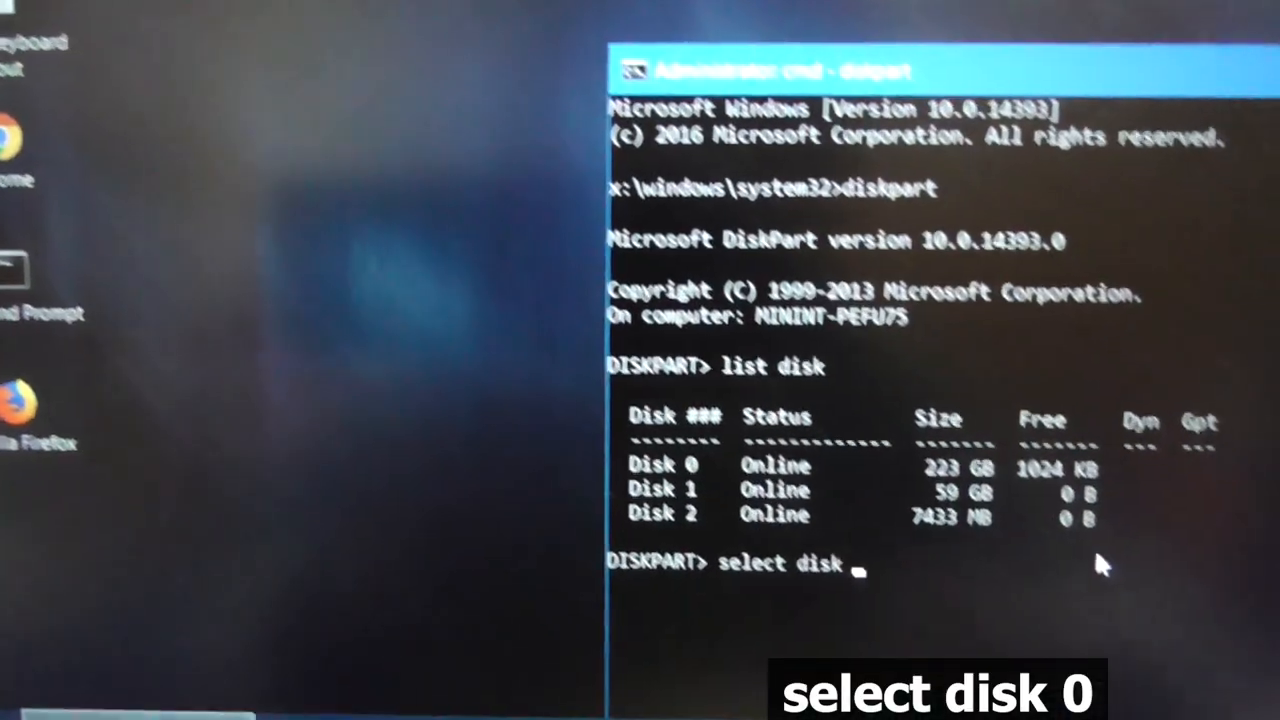
{"action": "type", "text": "0"}
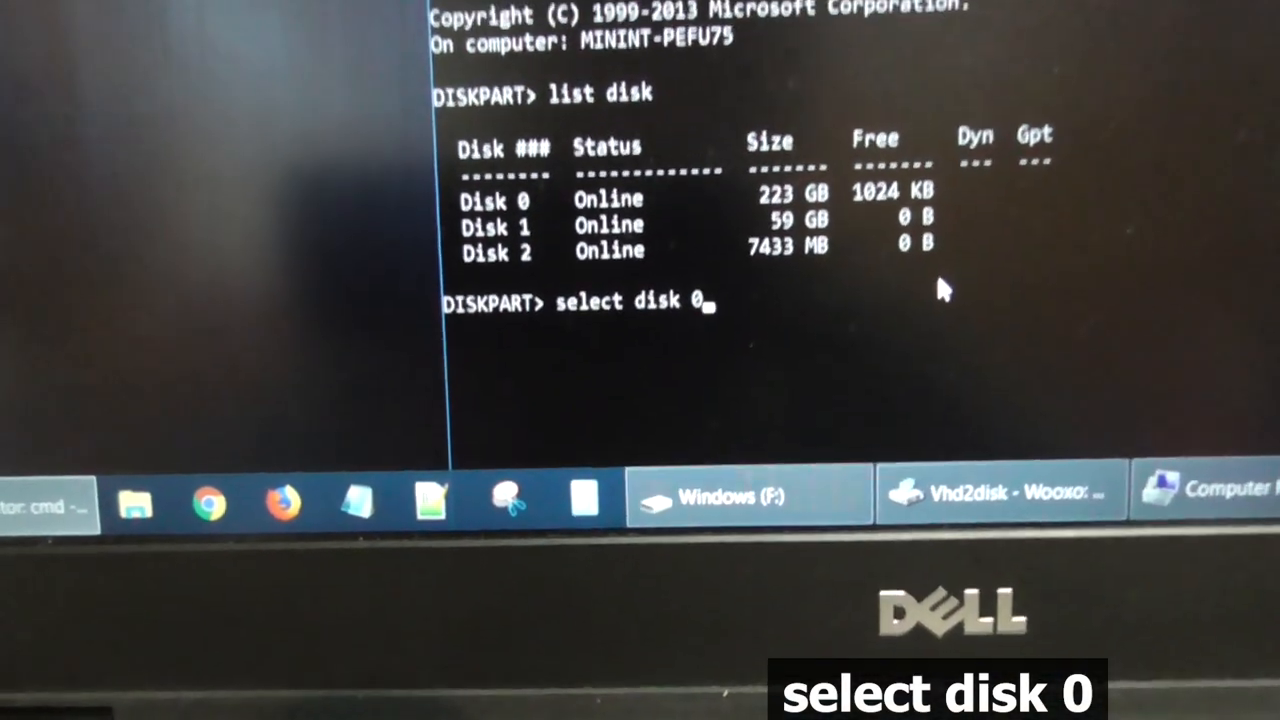
{"action": "key", "text": "Return"}
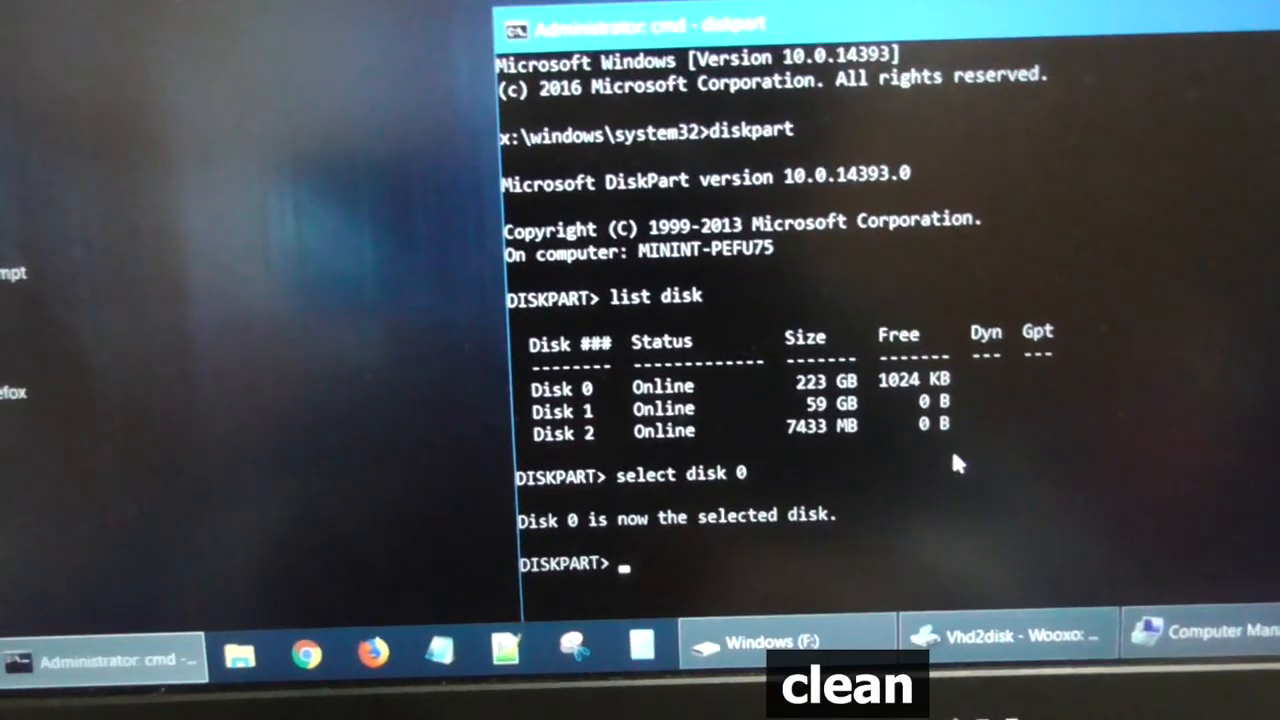
{"action": "type", "text": "clean"}
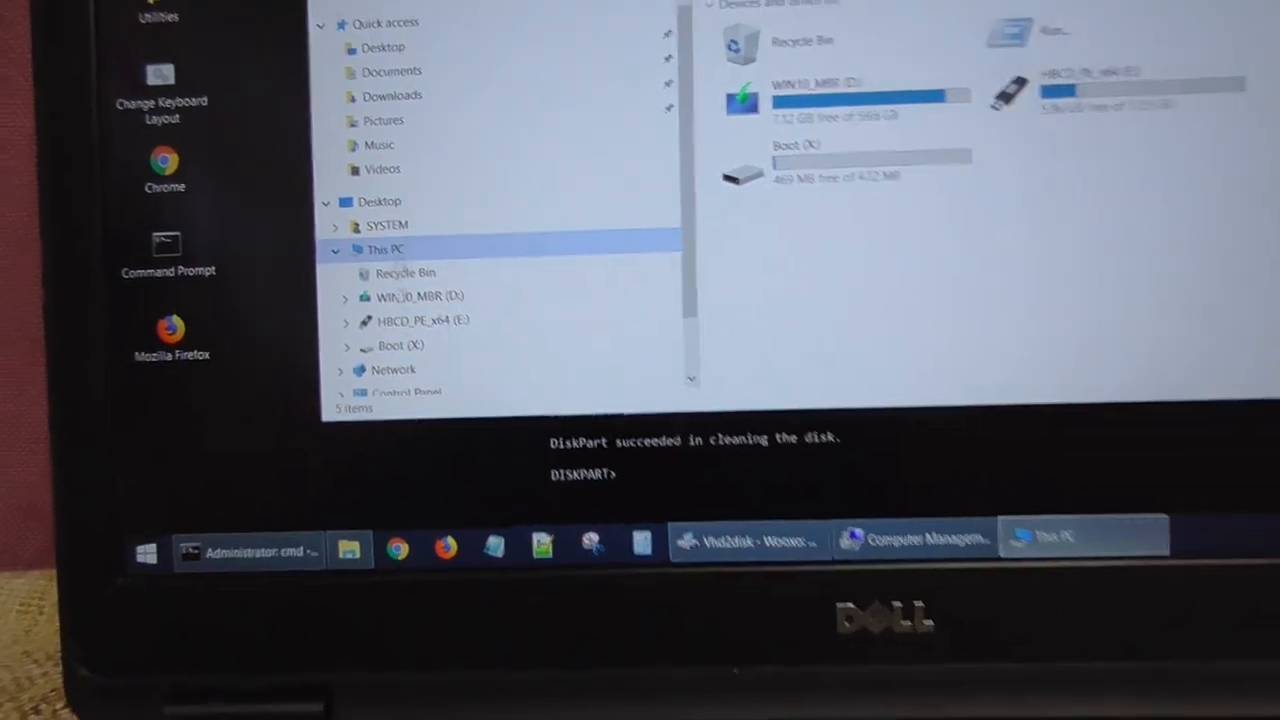
Verify Disk 0 shows unallocated, then confirm writing the VHD to PhysicalDrive0, status 'Start dumping...'
{"action": "left_click", "coordinate": [915, 539]}
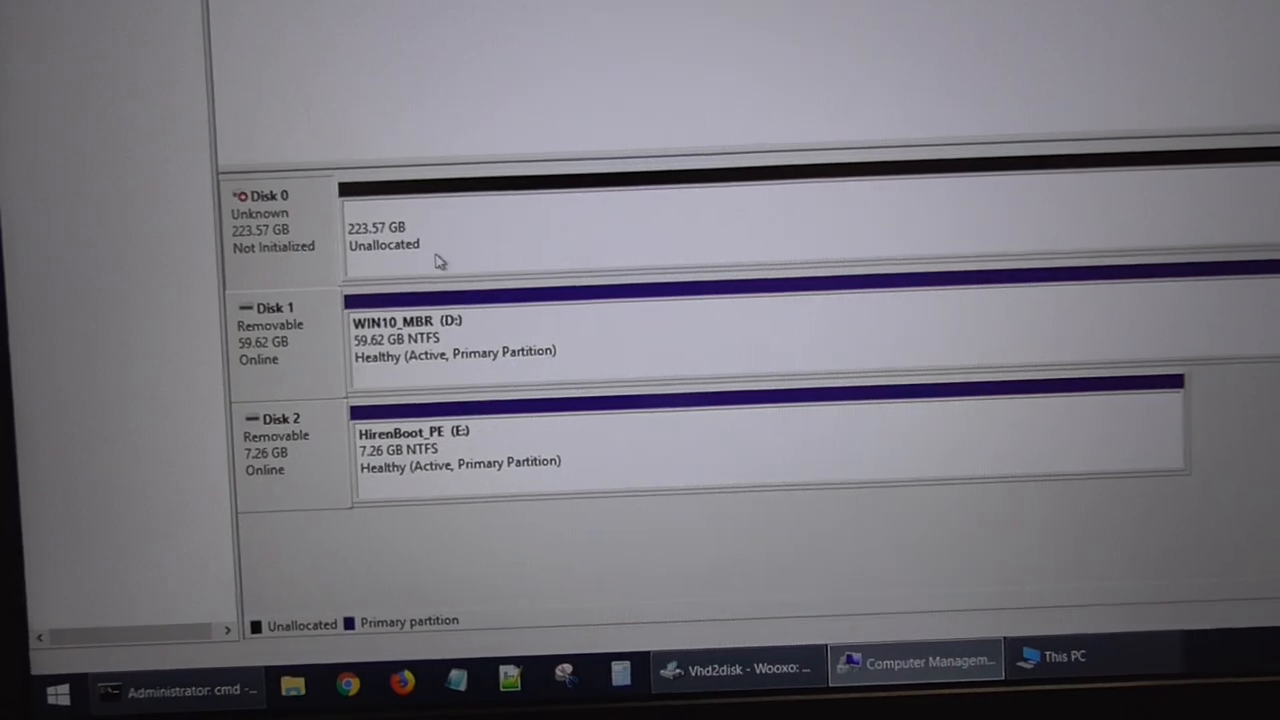
{"action": "left_click", "coordinate": [735, 663]}
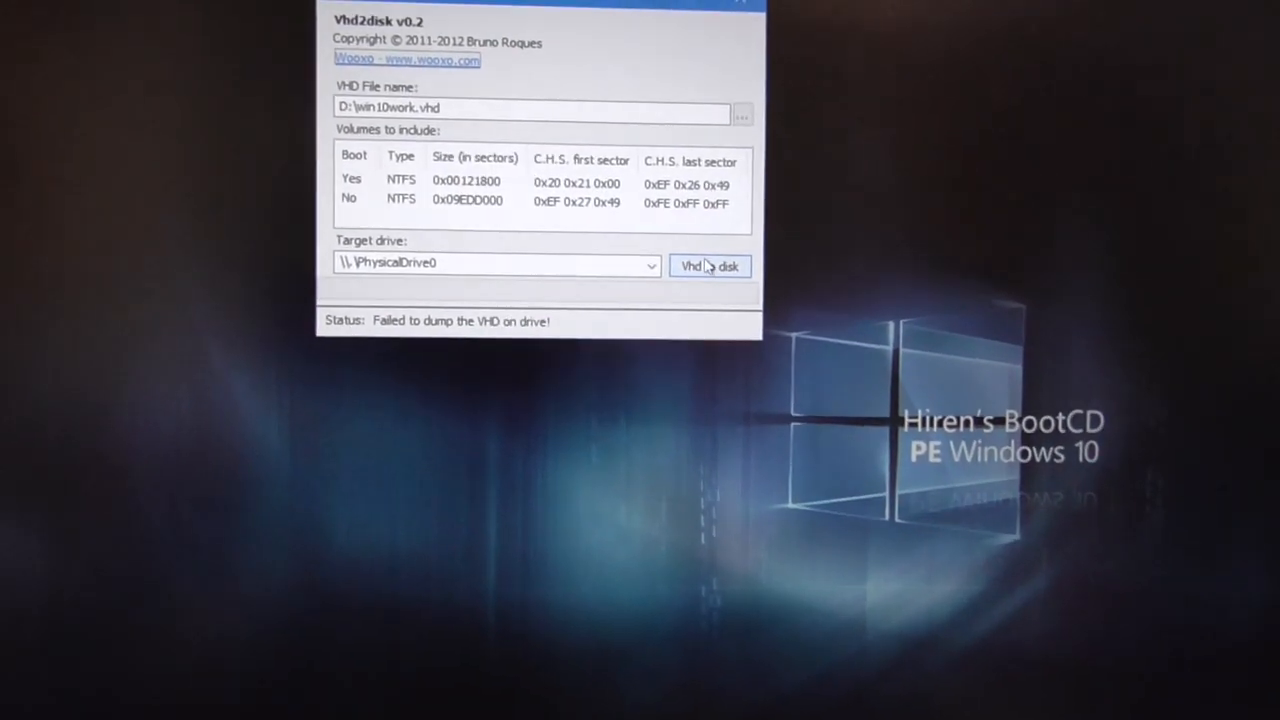
{"action": "left_click", "coordinate": [710, 266]}
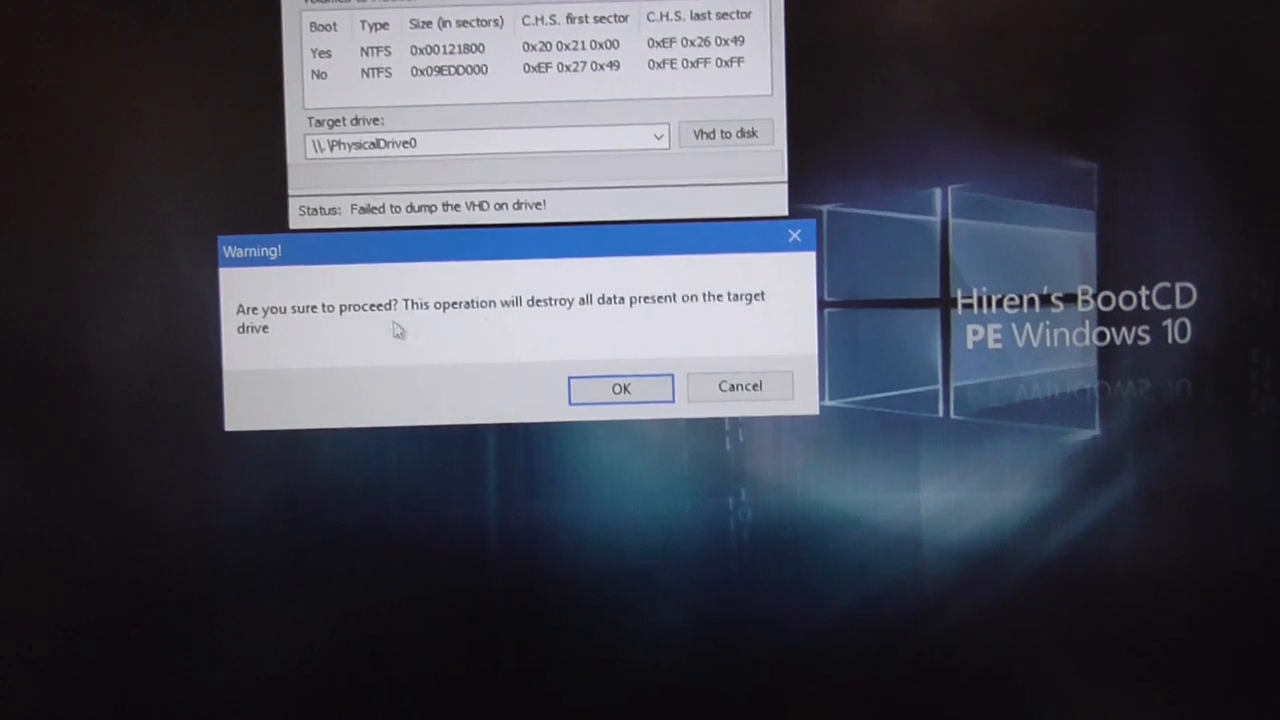
{"action": "left_click", "coordinate": [620, 388]}
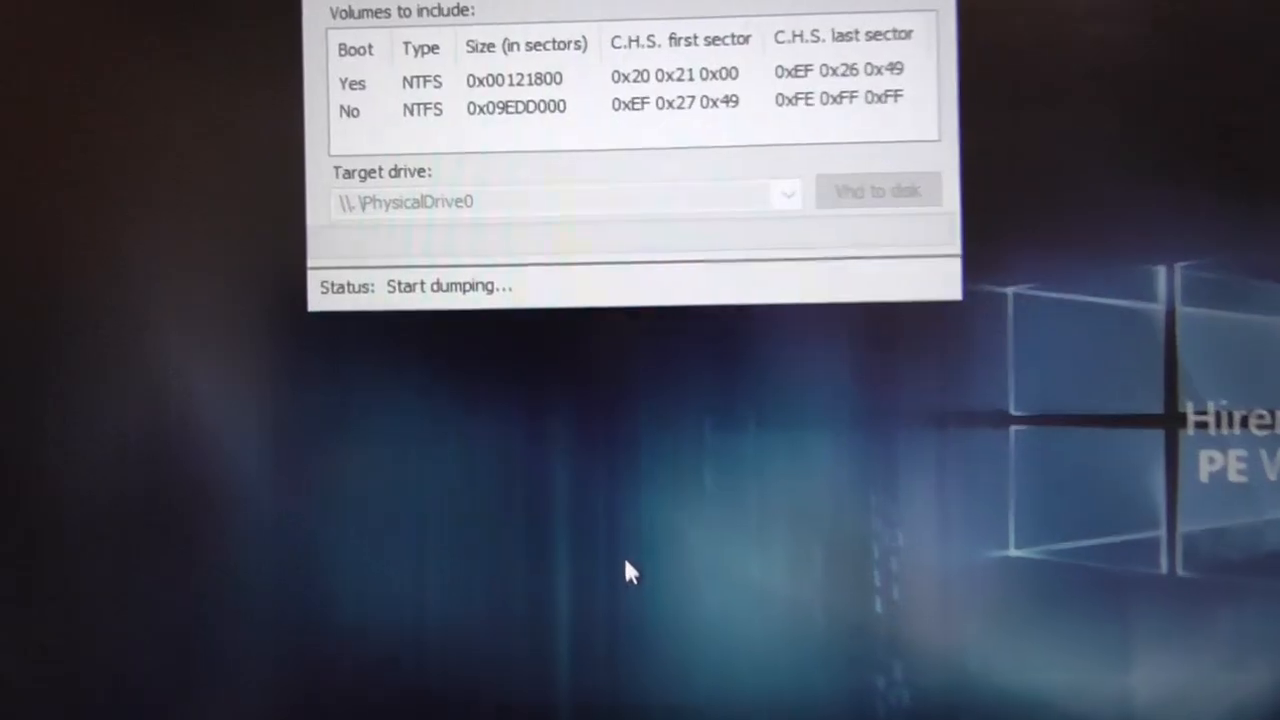